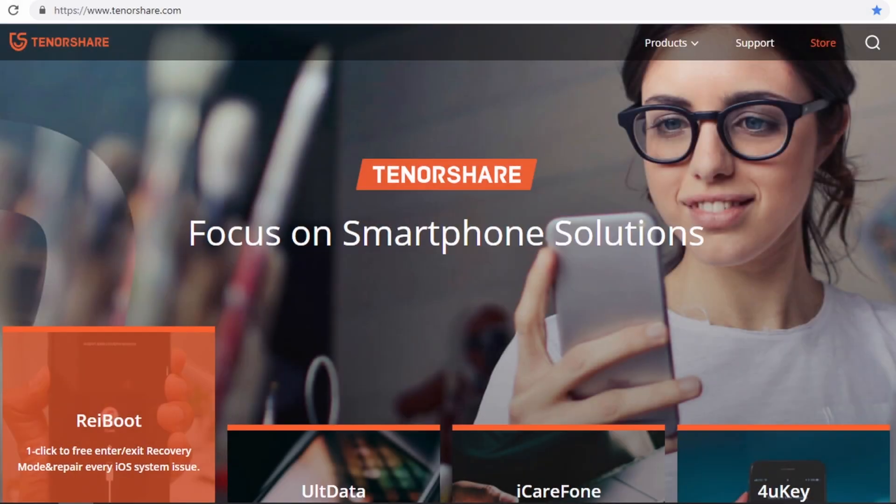
{"action": "mouse_move", "coordinate": [116, 439]}
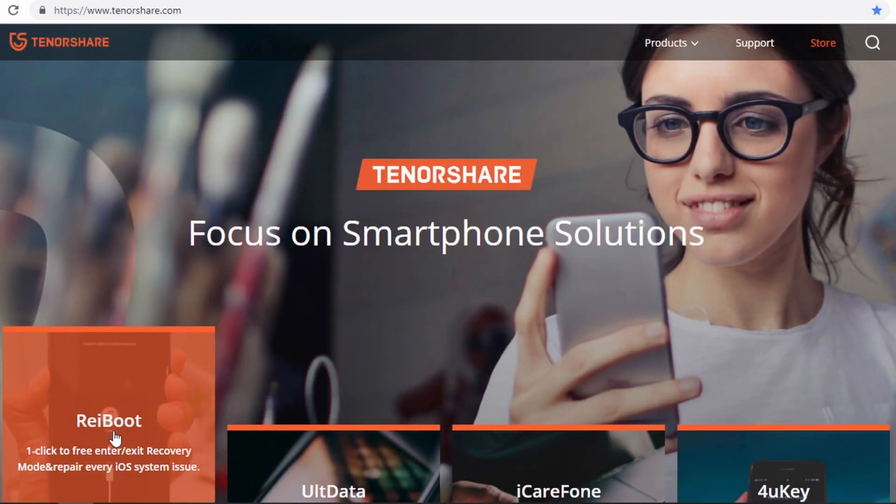
Step: Take the connected iPhone 6S out of recovery mode with Exit Recovery Mode
{"action": "left_click", "coordinate": [108, 421]}
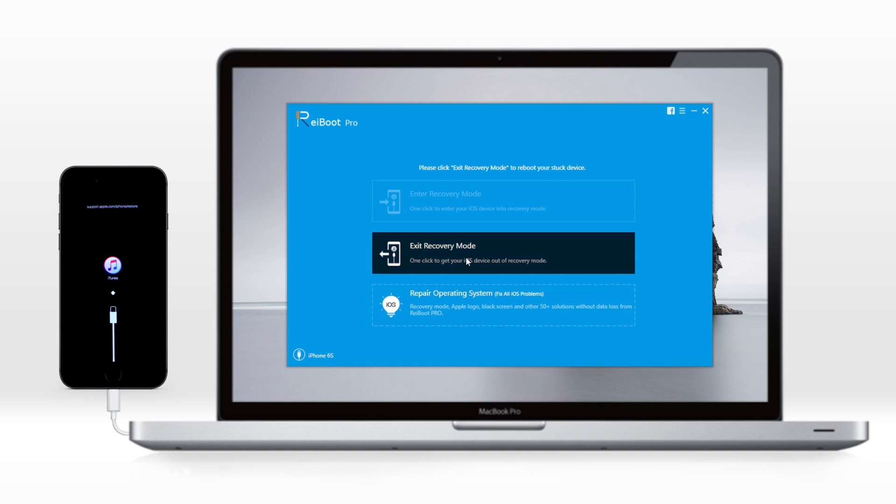
{"action": "left_click", "coordinate": [502, 253]}
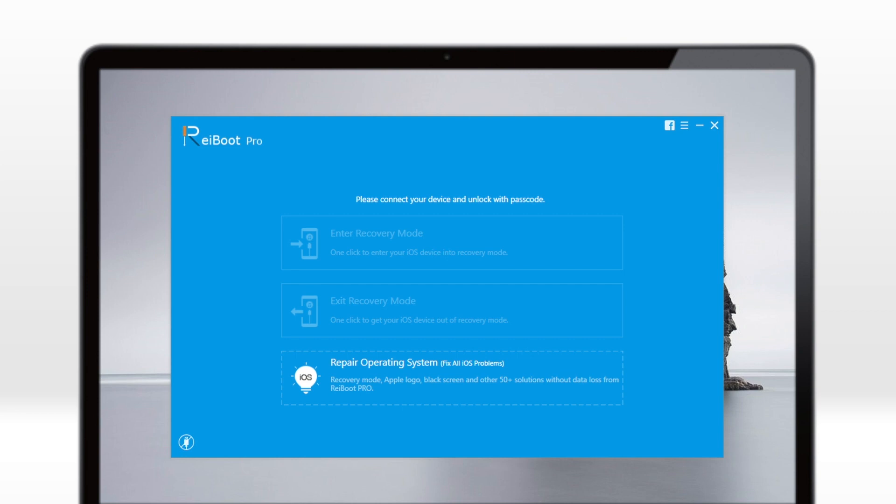
{"action": "mouse_move", "coordinate": [686, 127]}
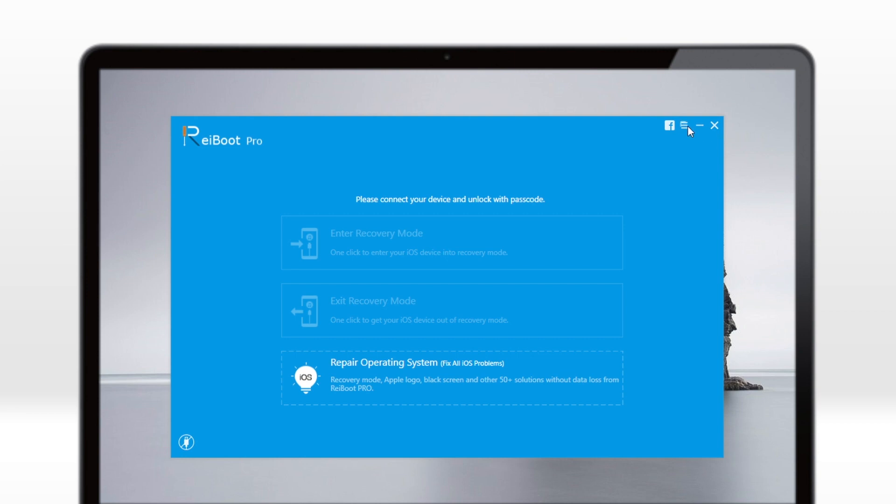
{"action": "left_click", "coordinate": [684, 126]}
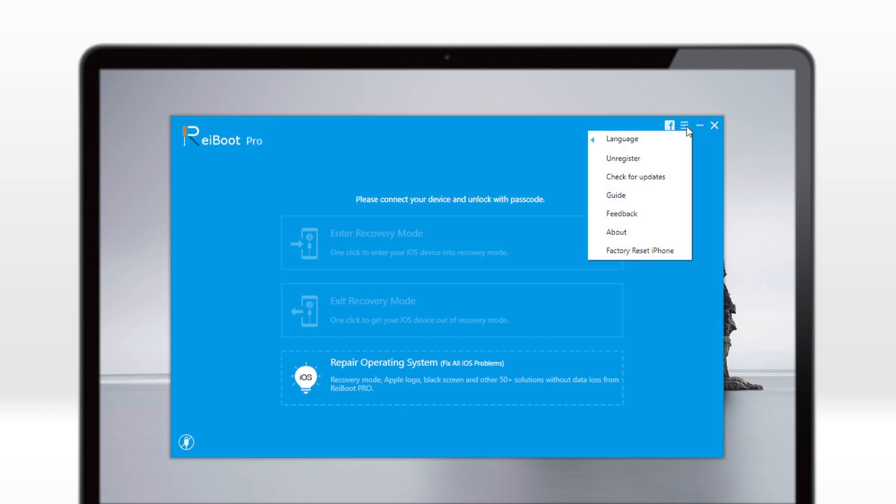
{"action": "mouse_move", "coordinate": [647, 256]}
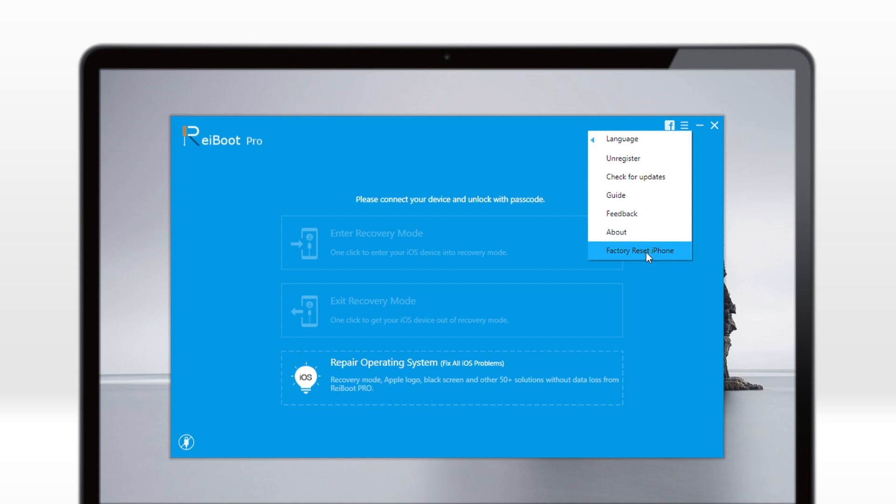
{"action": "left_click", "coordinate": [640, 250]}
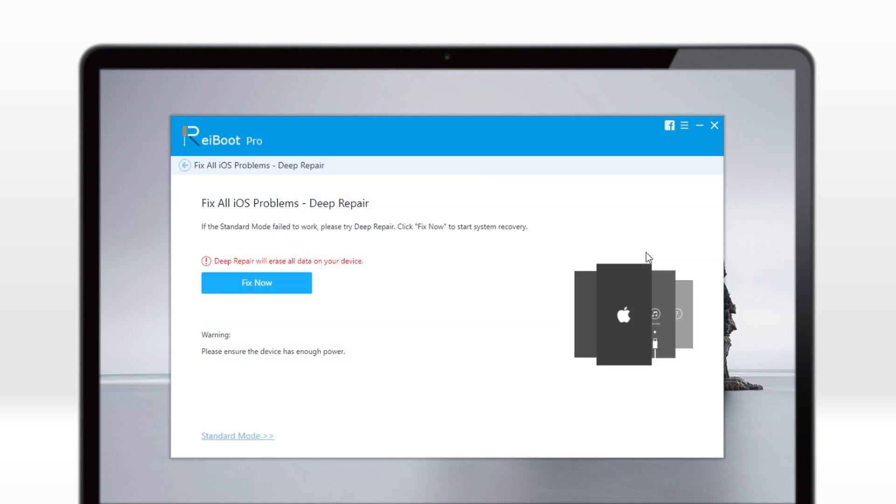
{"action": "left_click", "coordinate": [183, 165]}
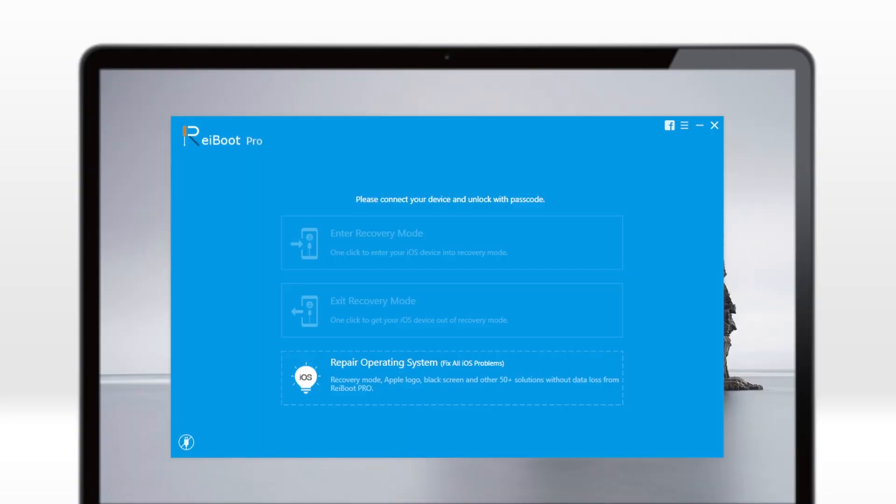
Step: Choose Repair Operating System, then switch to the data-erasing Deep Repair page
{"action": "left_click", "coordinate": [451, 378]}
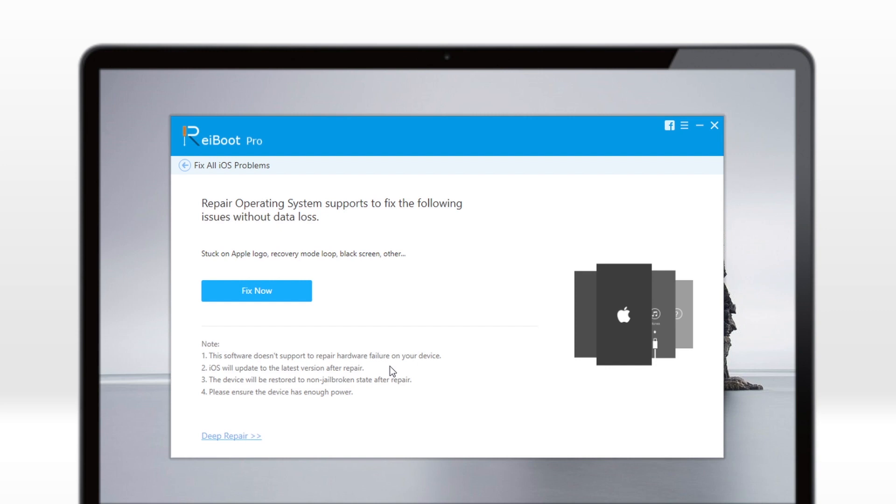
{"action": "mouse_move", "coordinate": [294, 294]}
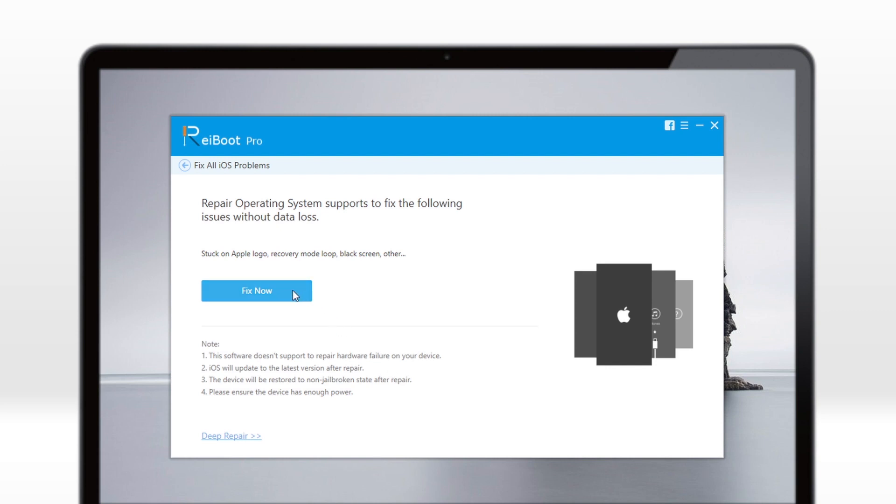
{"action": "left_click", "coordinate": [256, 290]}
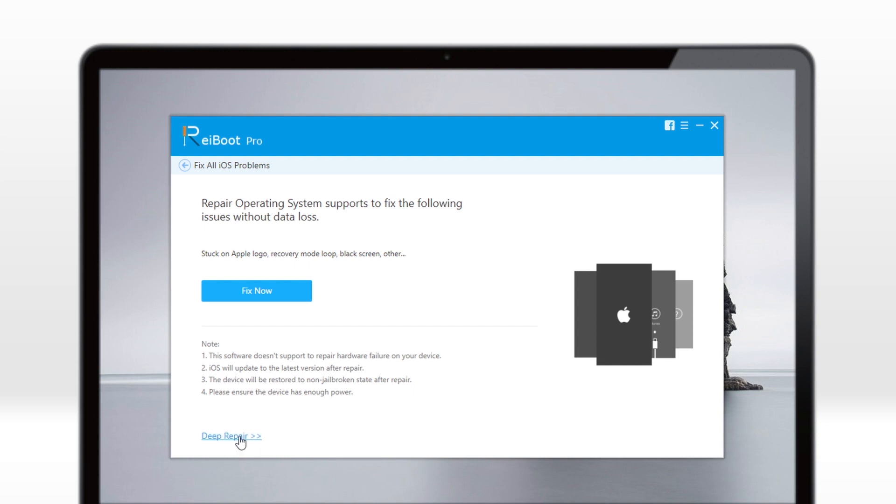
{"action": "left_click", "coordinate": [232, 436]}
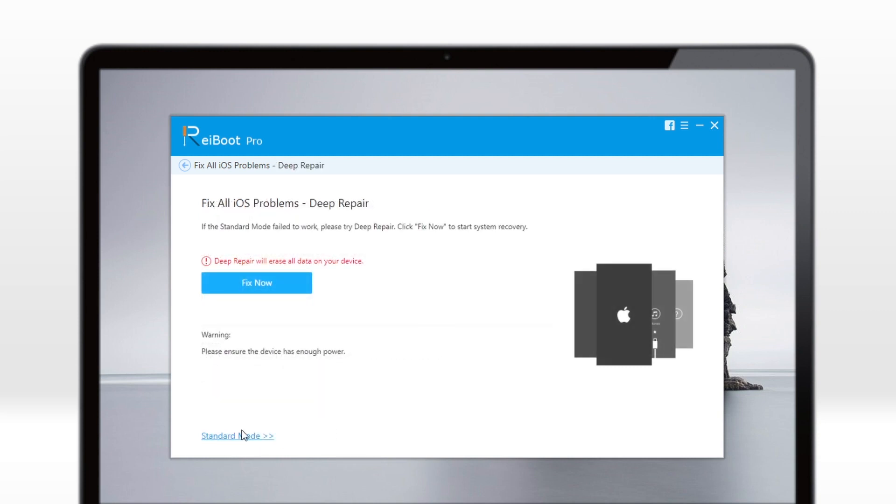
{"action": "mouse_move", "coordinate": [458, 377]}
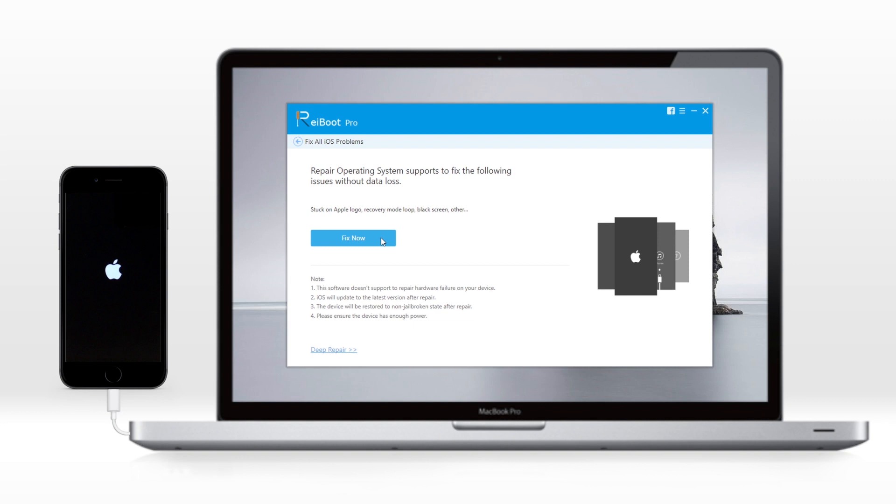
Step: Start the standard repair so the iPhone 6S model and firmware 12.2 details appear
{"action": "left_click", "coordinate": [353, 238]}
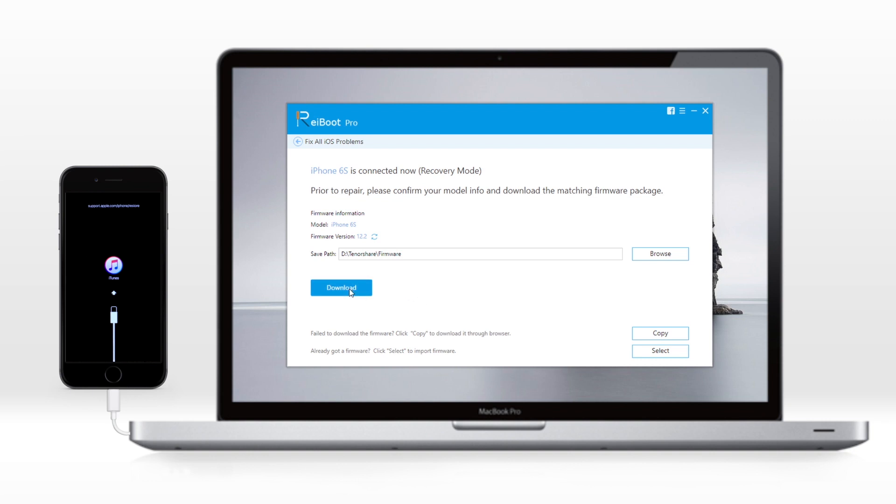
Step: Download the iOS 12.2 firmware package and start repairing the iPhone 6S
{"action": "left_click", "coordinate": [341, 288]}
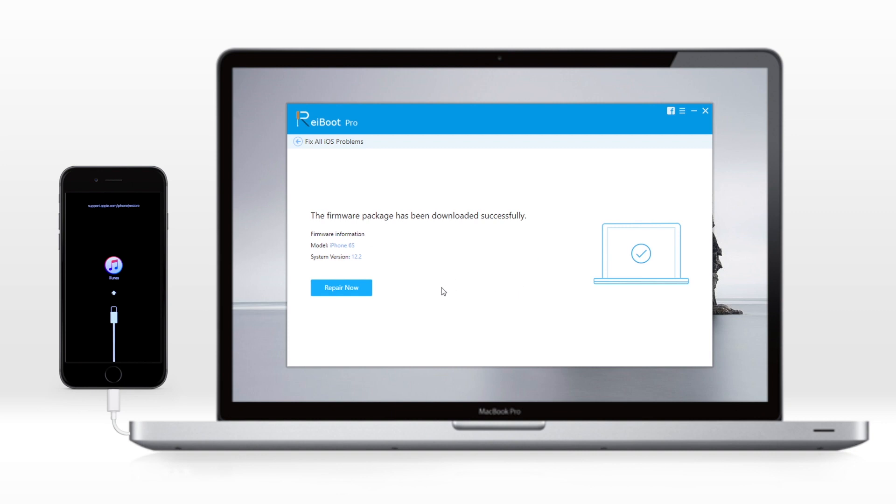
{"action": "left_click", "coordinate": [341, 287]}
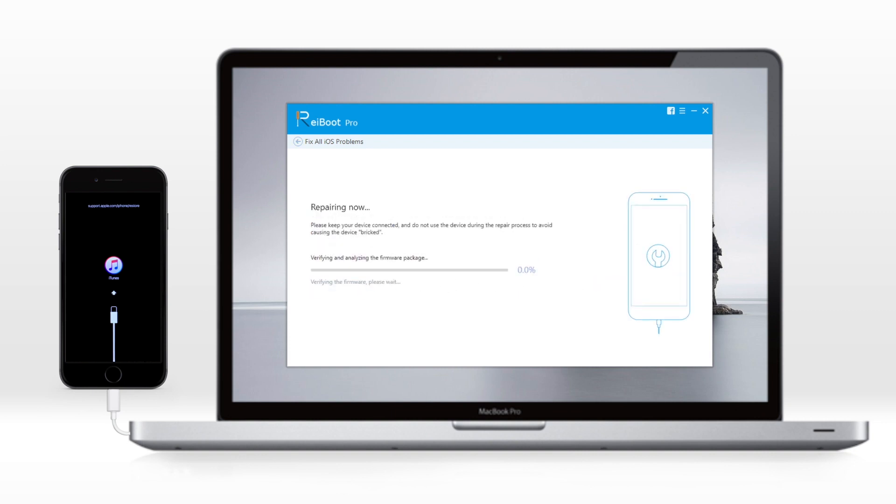